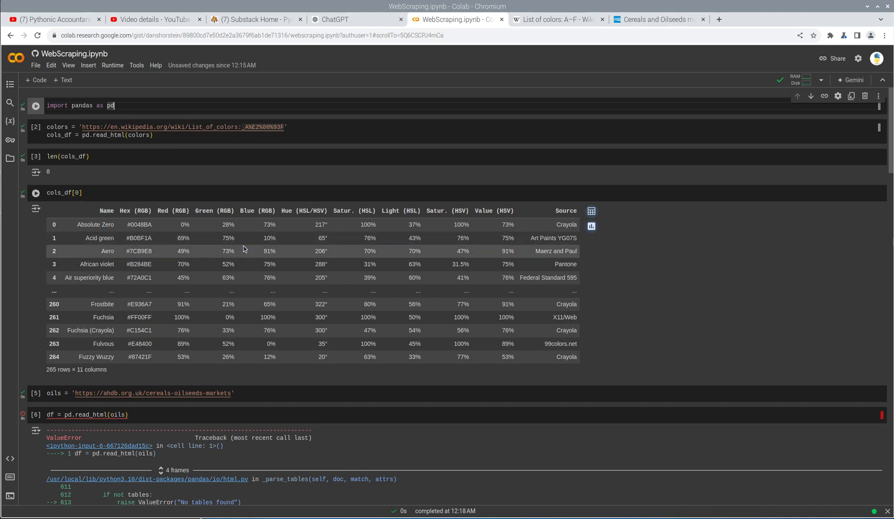
pyautogui.moveTo(254, 246)
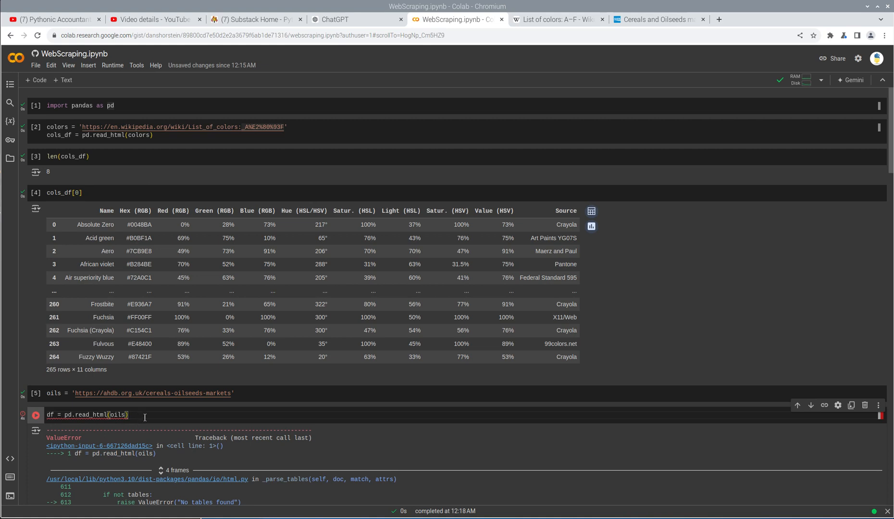
pyautogui.moveTo(161, 415)
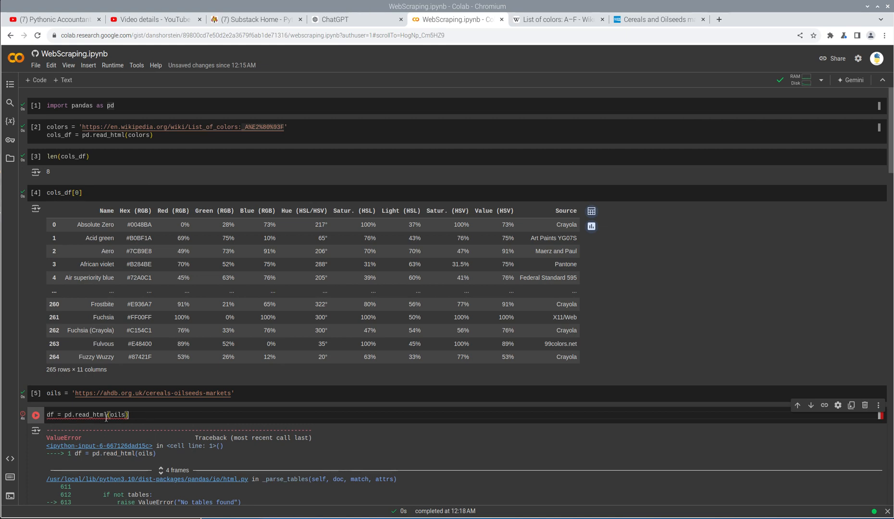
pyautogui.moveTo(105, 415)
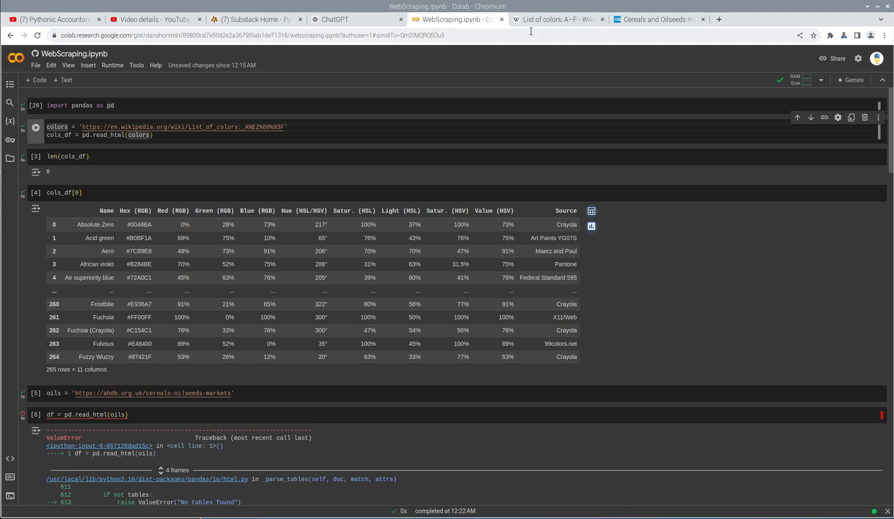
pyautogui.click(554, 19)
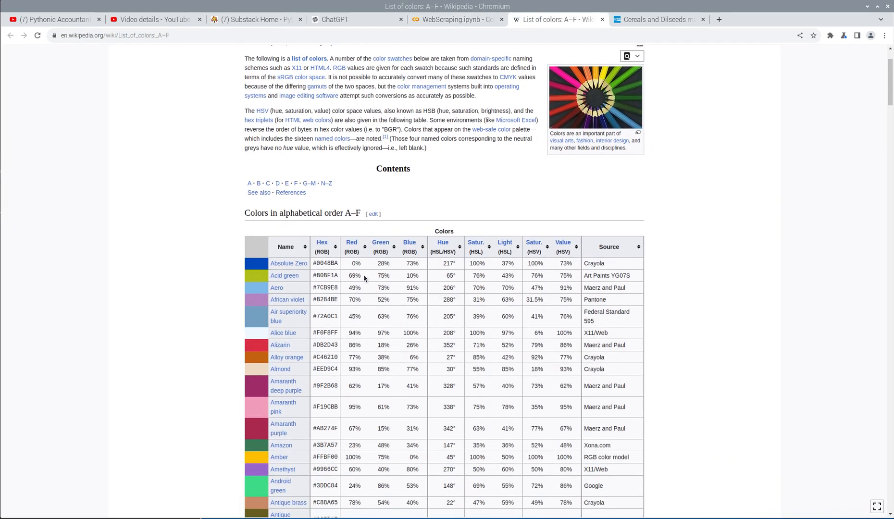
pyautogui.scroll(3)
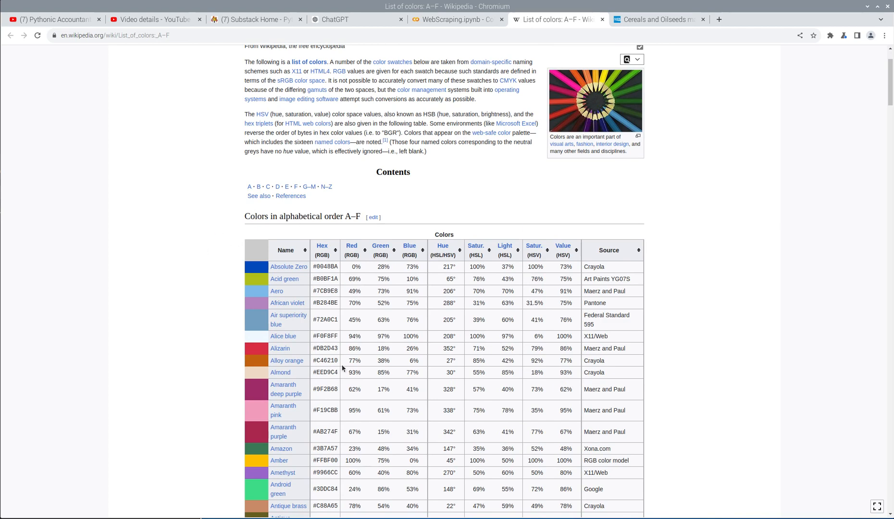
pyautogui.scroll(-3)
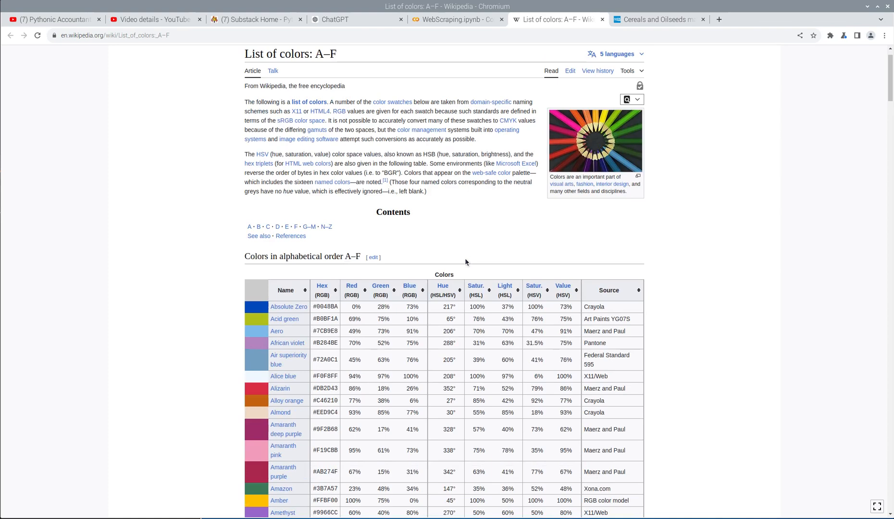
pyautogui.click(454, 19)
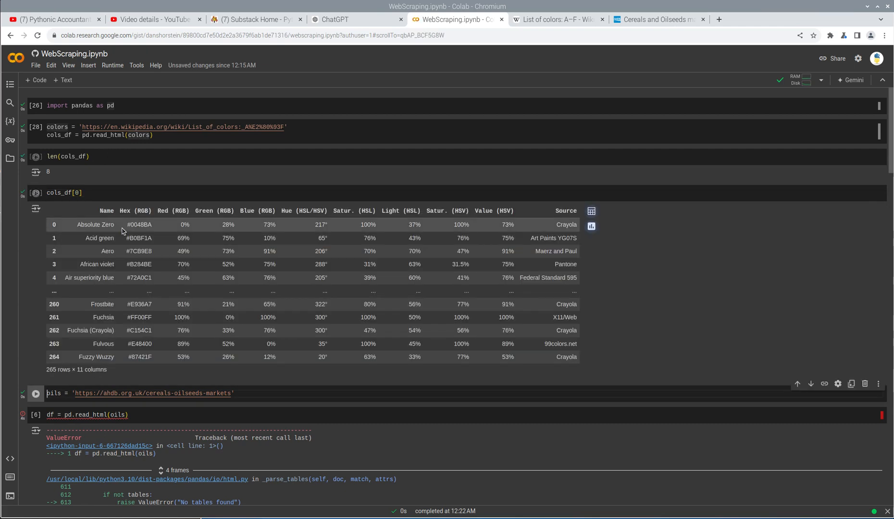
# Re-run the colour table cell and bring up the AHDB Cereals and Oilseeds markets page.
pyautogui.click(36, 156)
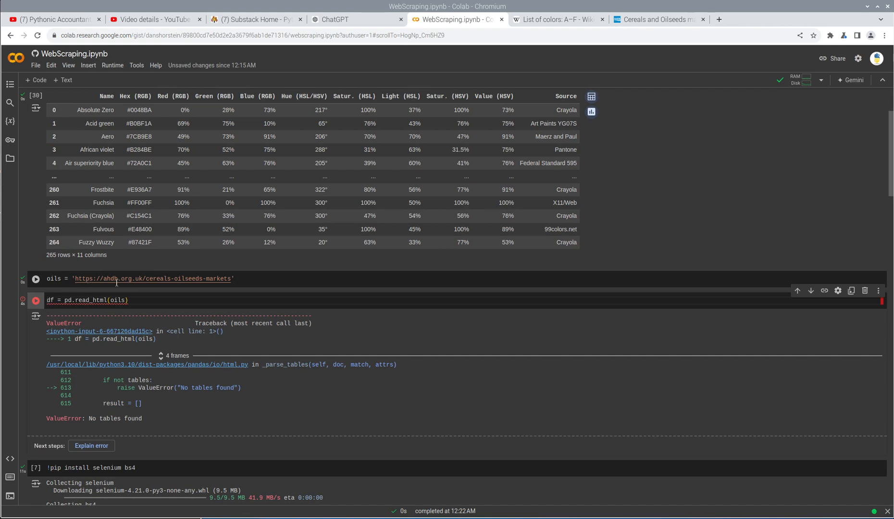
pyautogui.click(656, 19)
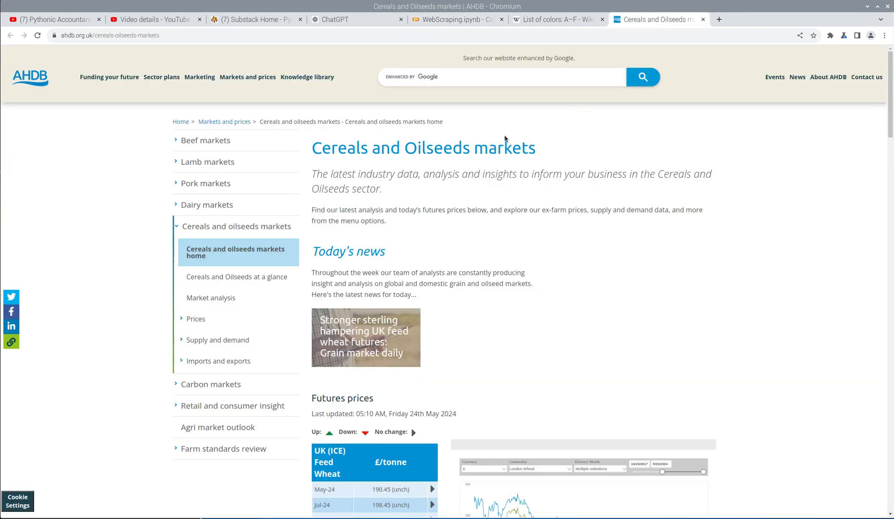
# Scroll to the AHDB futures price tables, check them, and return to the notebook.
pyautogui.scroll(-3)
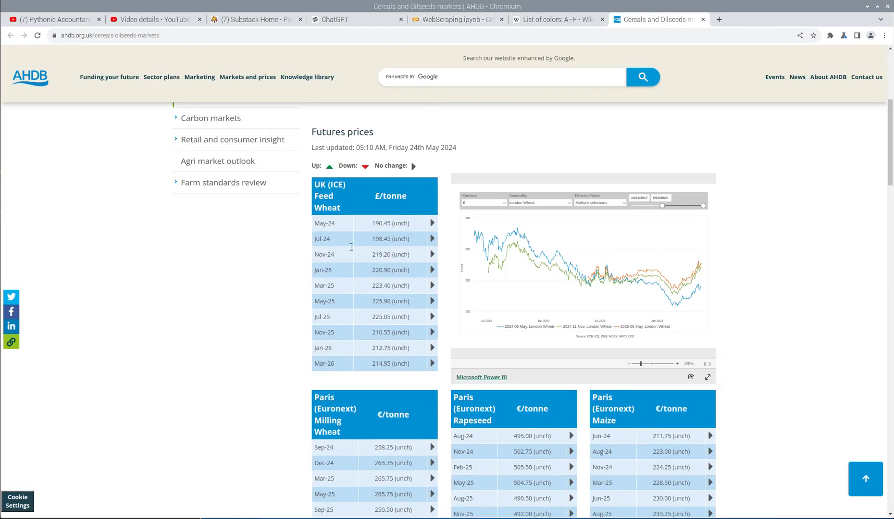
pyautogui.moveTo(325, 184); pyautogui.dragTo(399, 300)
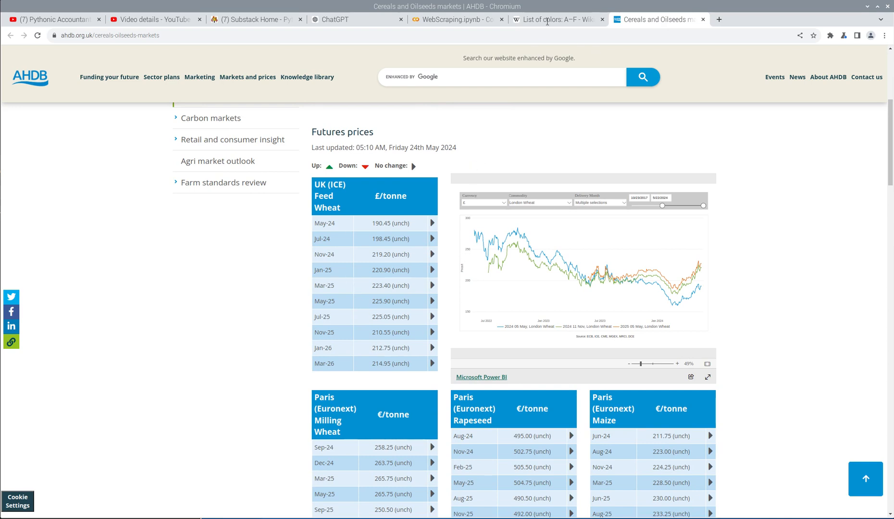
pyautogui.click(453, 19)
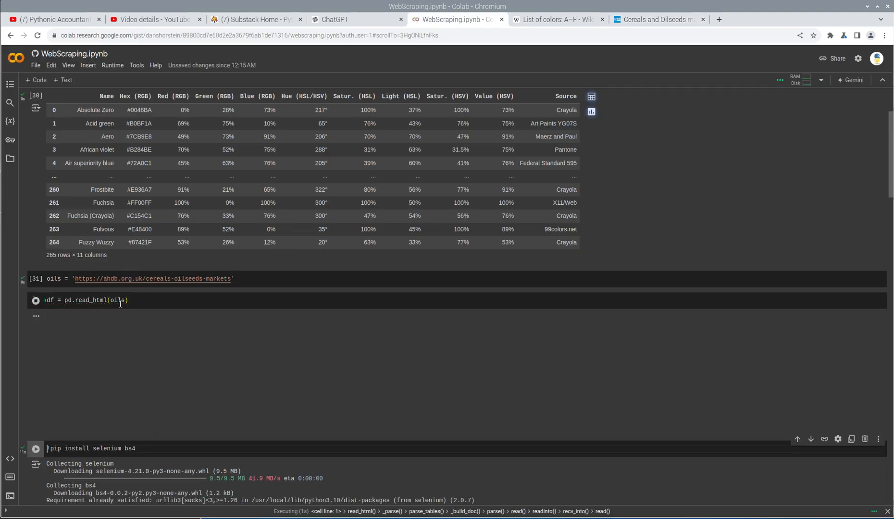
# Inspect the 'No tables found' error and the selenium, bs4 and chromium-chromedriver install output.
pyautogui.click(35, 301)
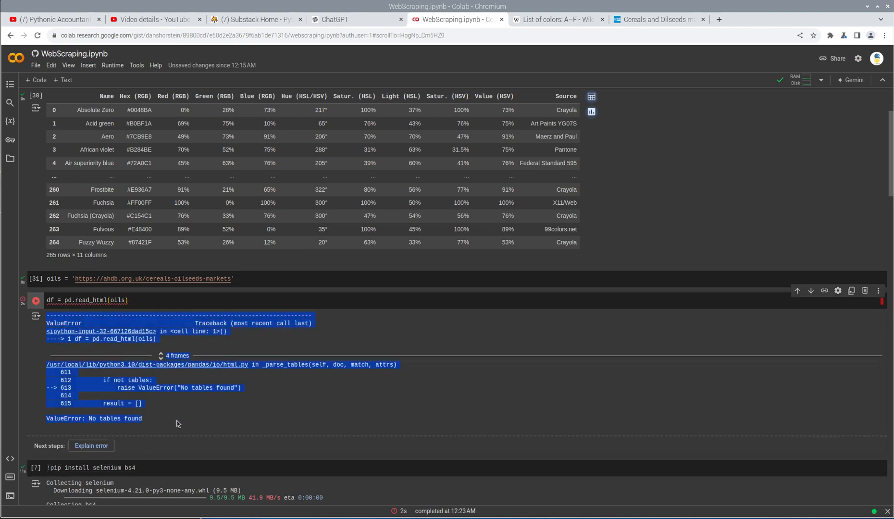
pyautogui.scroll(-3)
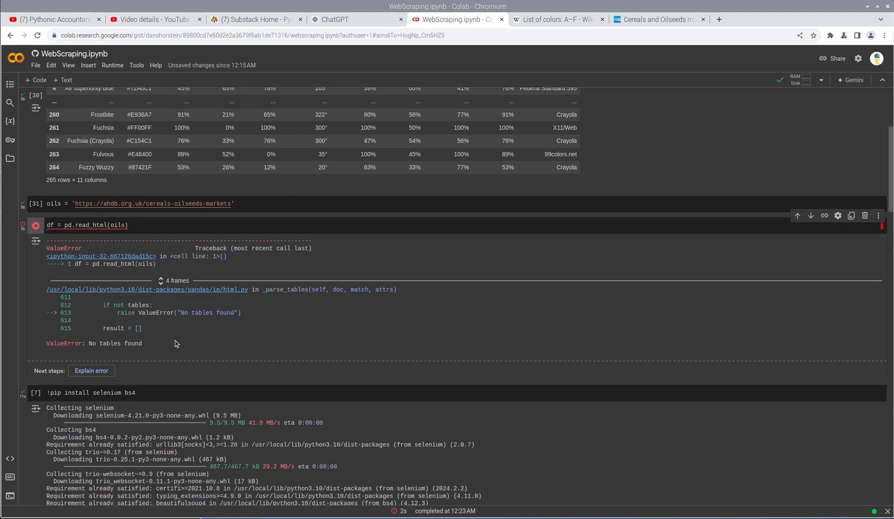
pyautogui.scroll(-3)
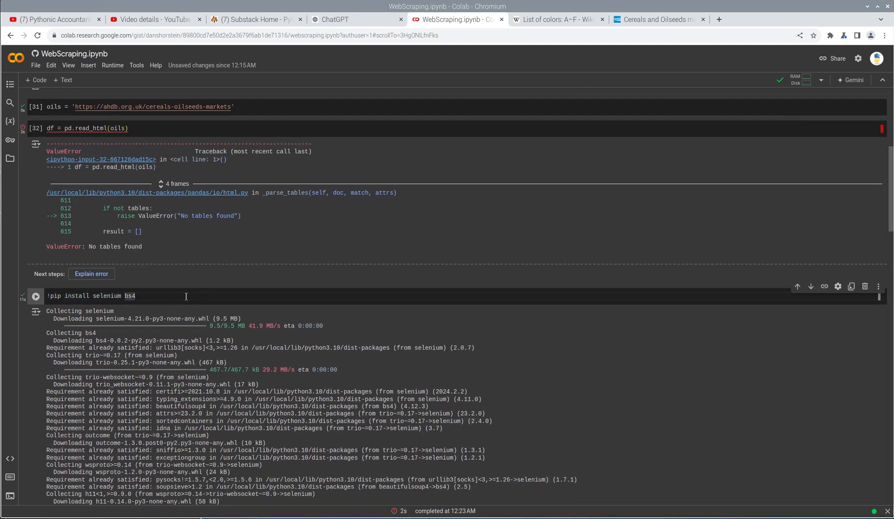
pyautogui.doubleClick(105, 295)
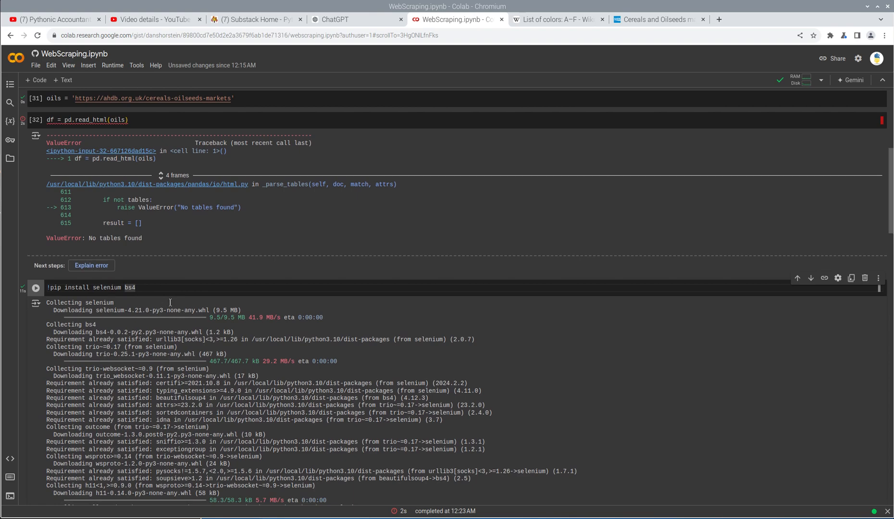
pyautogui.scroll(-3)
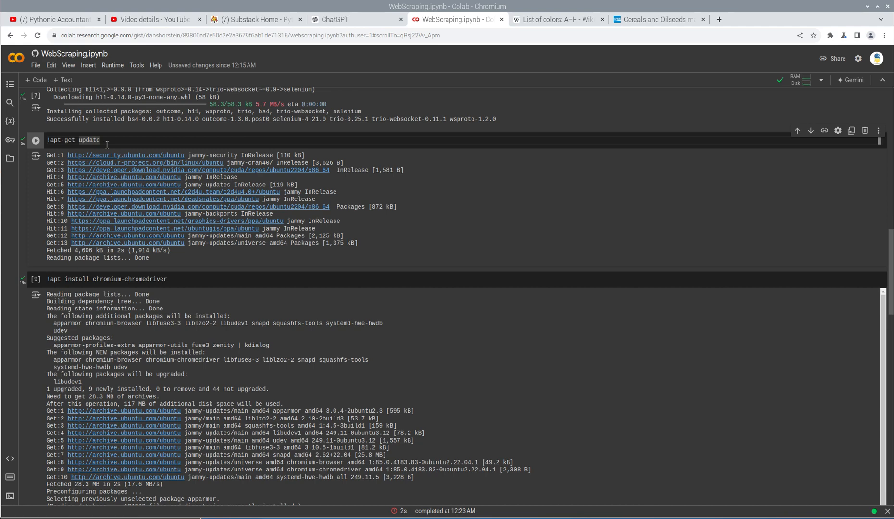
pyautogui.moveTo(118, 215)
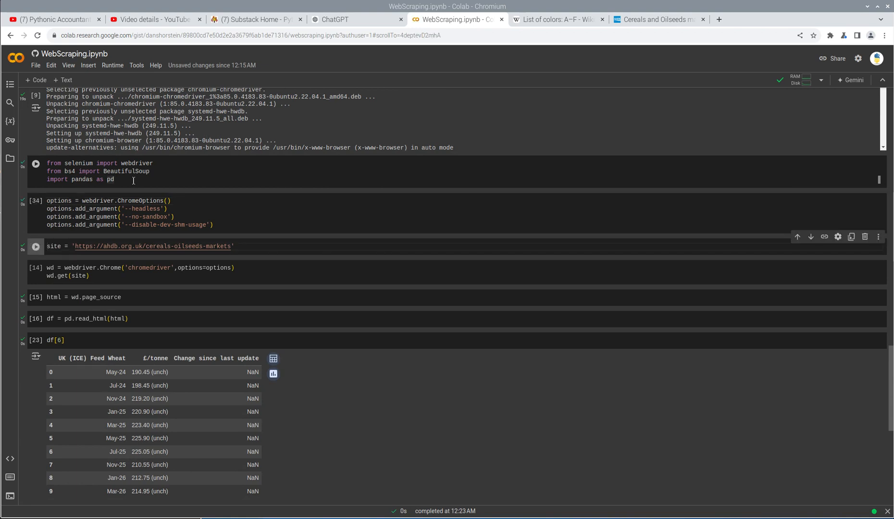
# Run the selenium import, headless/no-sandbox options and site cells, then webdriver.Chrome raising TypeError.
pyautogui.doubleClick(144, 208)
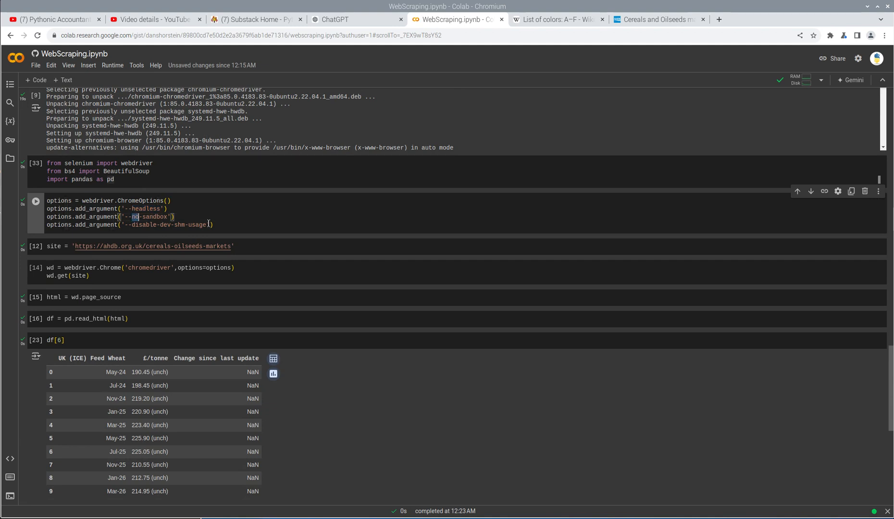
pyautogui.doubleClick(147, 208)
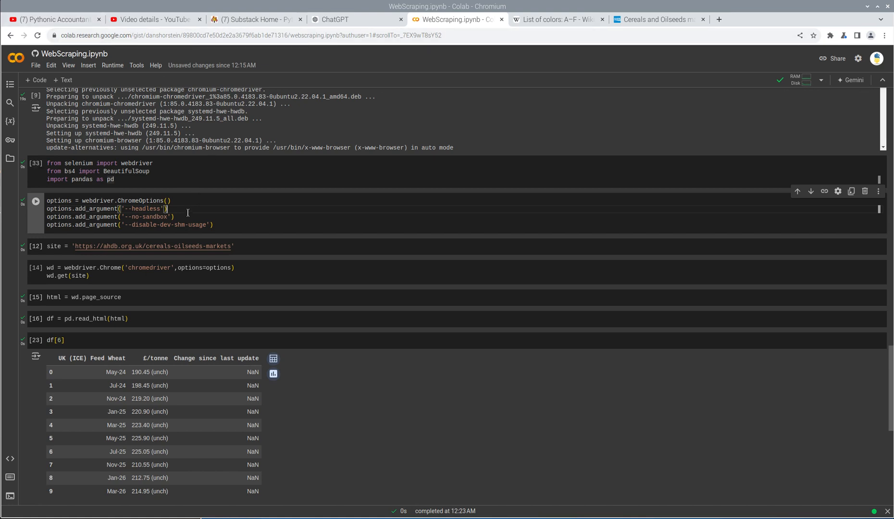
pyautogui.click(224, 225)
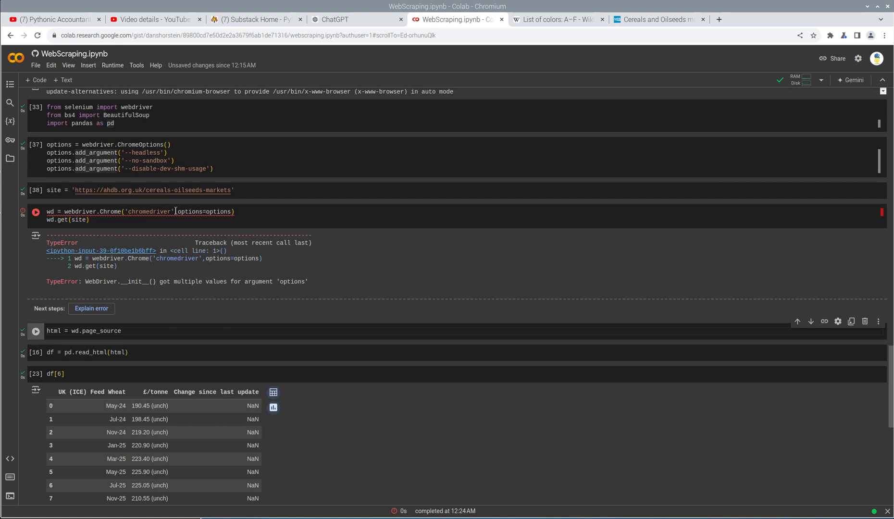
# Remove 'chromedriver' from webdriver.Chrome, scrape df[6] and df[7], and compare with AHDB tables.
pyautogui.doubleClick(148, 211)
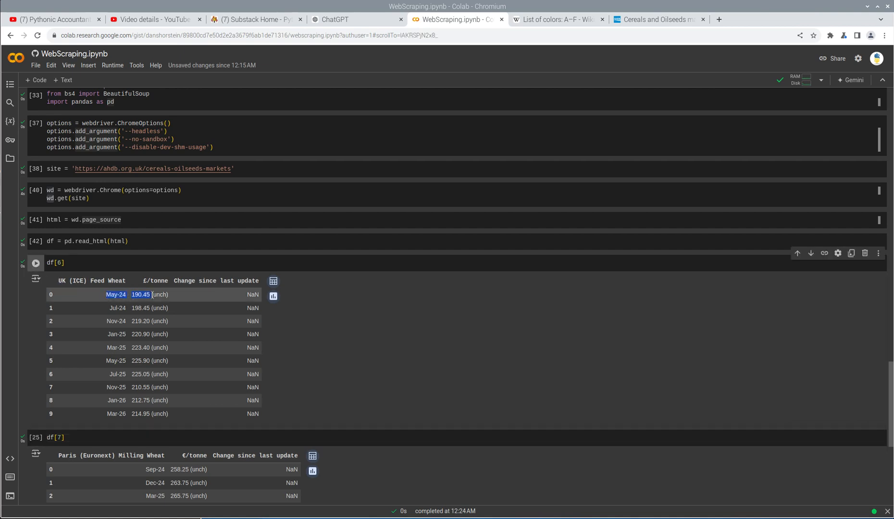
pyautogui.click(656, 19)
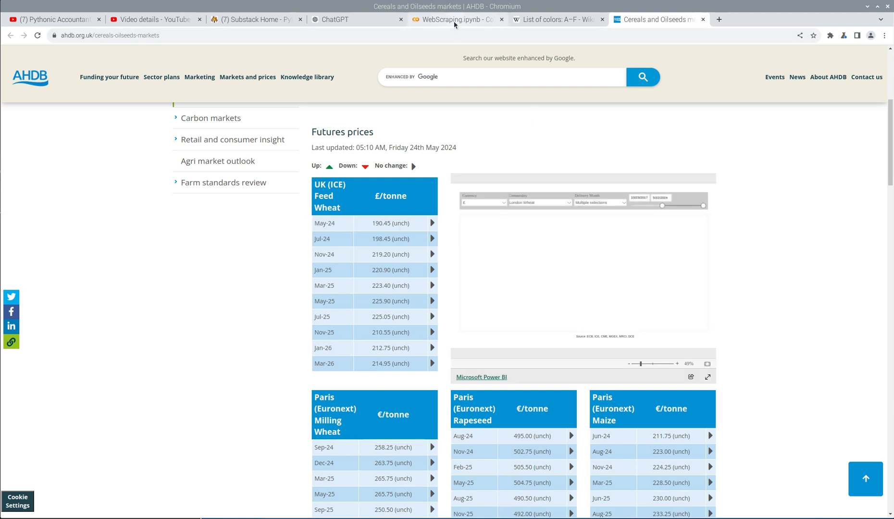
pyautogui.click(456, 19)
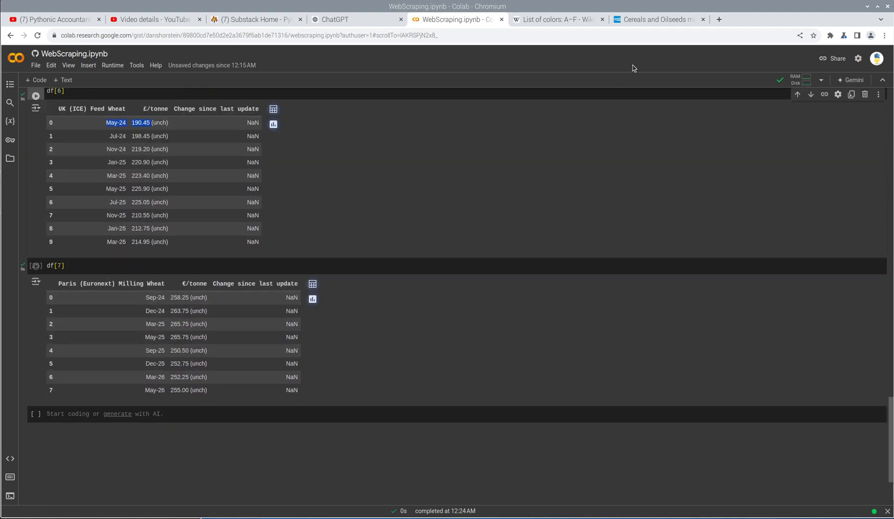
pyautogui.click(656, 19)
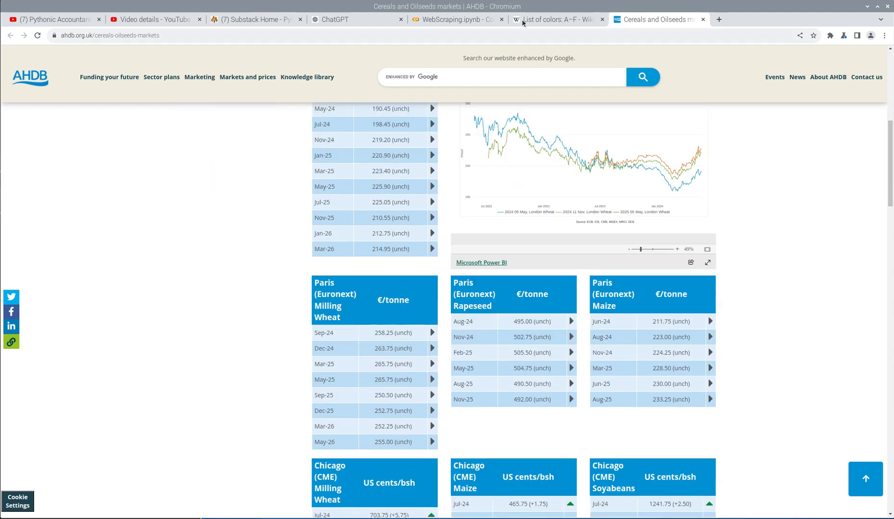
# Go back to WebScraping.ipynb and scroll through the install output and 'No tables found' error.
pyautogui.click(457, 19)
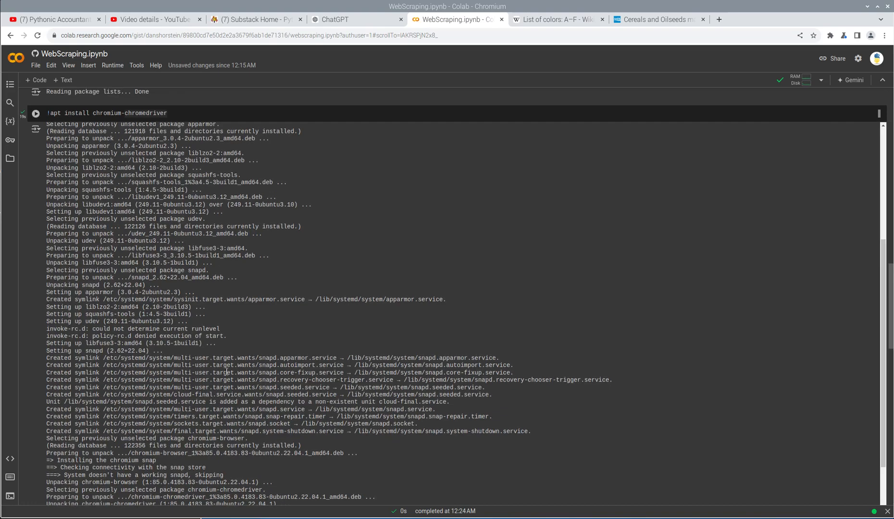
pyautogui.scroll(-3)
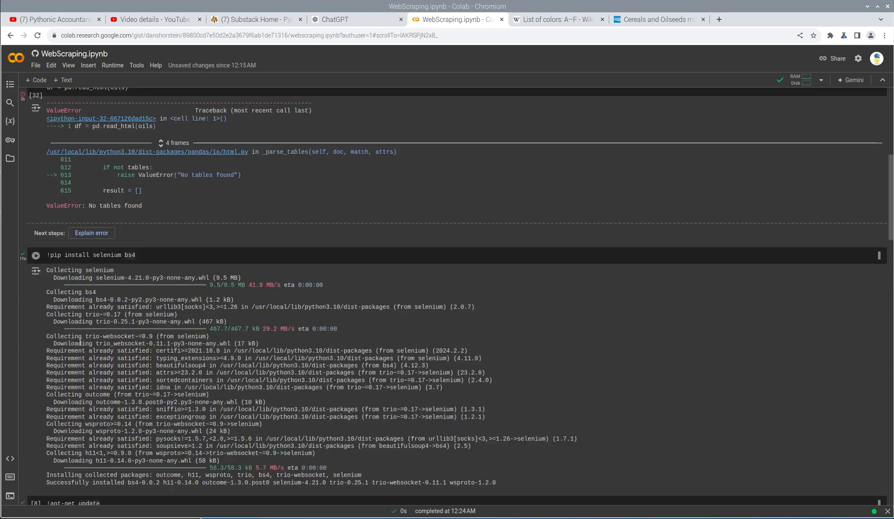